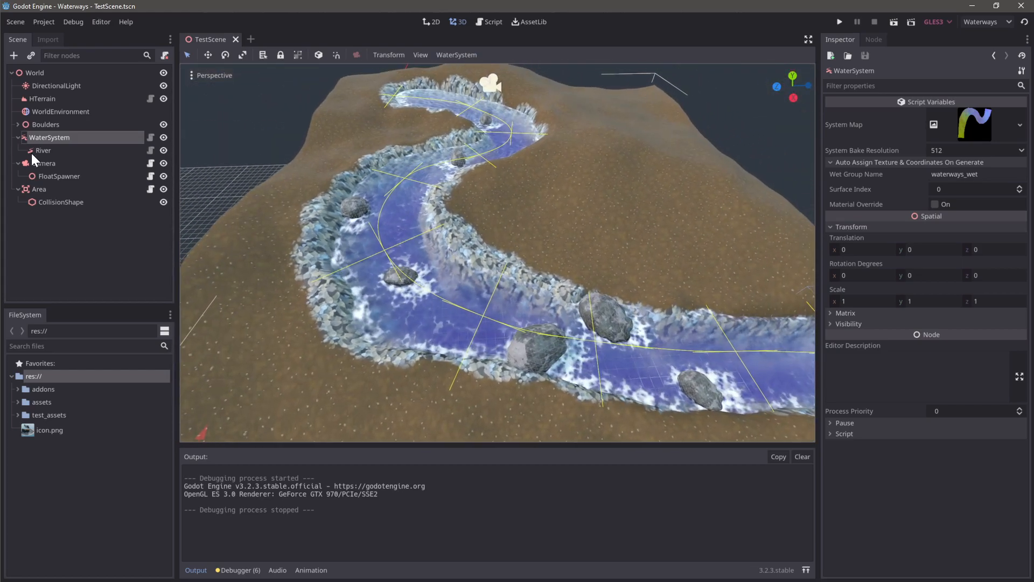
Step: Inspect the River's curve points, reselect WaterSystem, and expand Boulders to show its rocks
{"action": "left_click", "coordinate": [43, 150]}
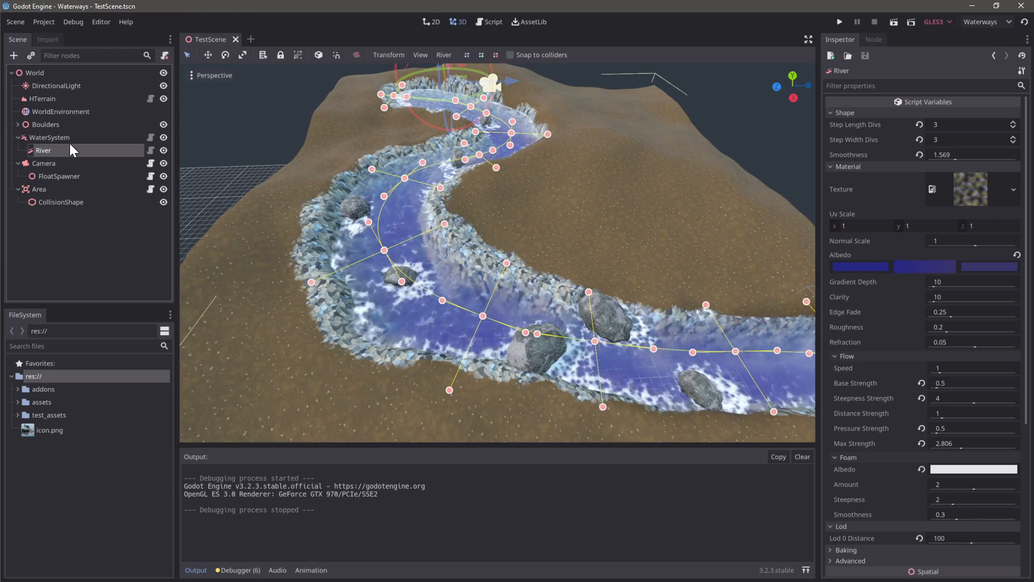
{"action": "left_click", "coordinate": [49, 137]}
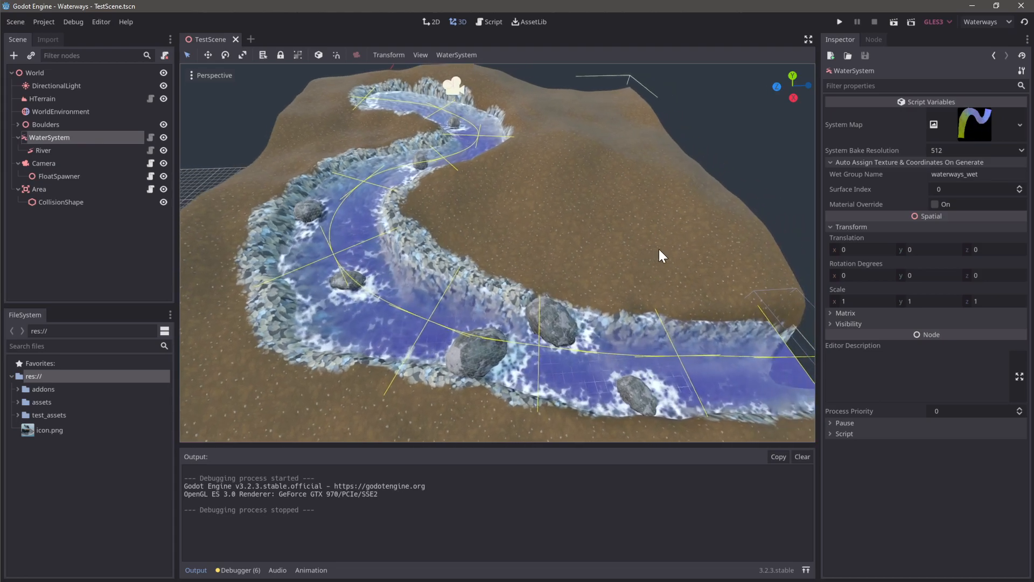
{"action": "scroll", "scroll_direction": "down", "scroll_amount": 3}
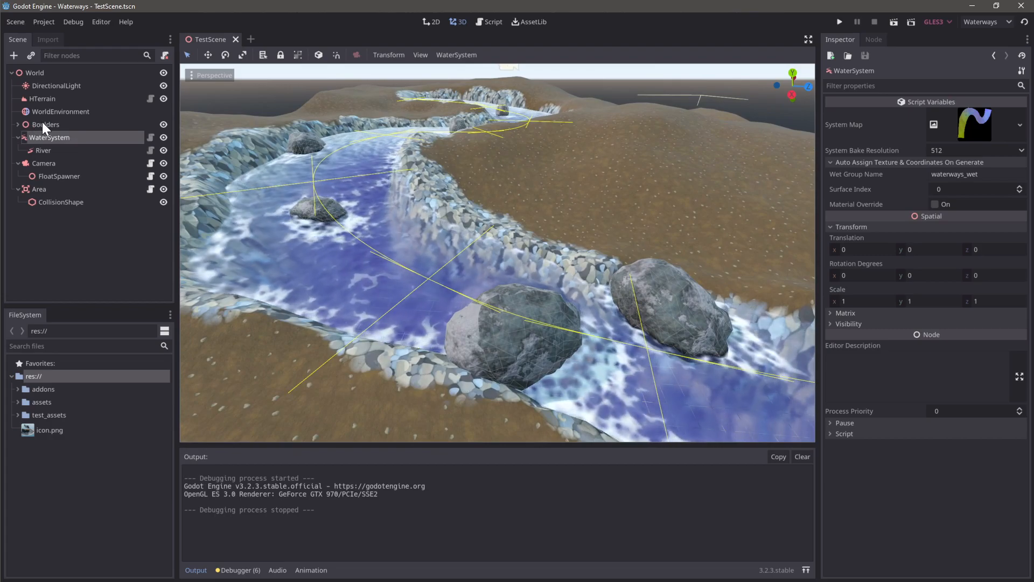
{"action": "left_click", "coordinate": [162, 124]}
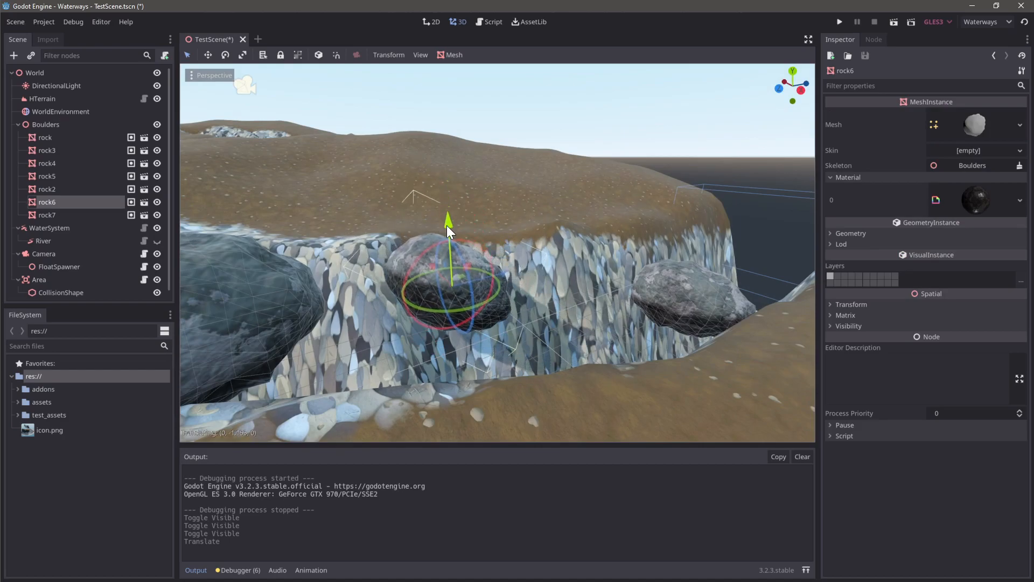
Step: Move rock6 and another boulder into new positions along the riverbed
{"action": "left_click_drag", "start_coordinate": [449, 225], "coordinate": [449, 244]}
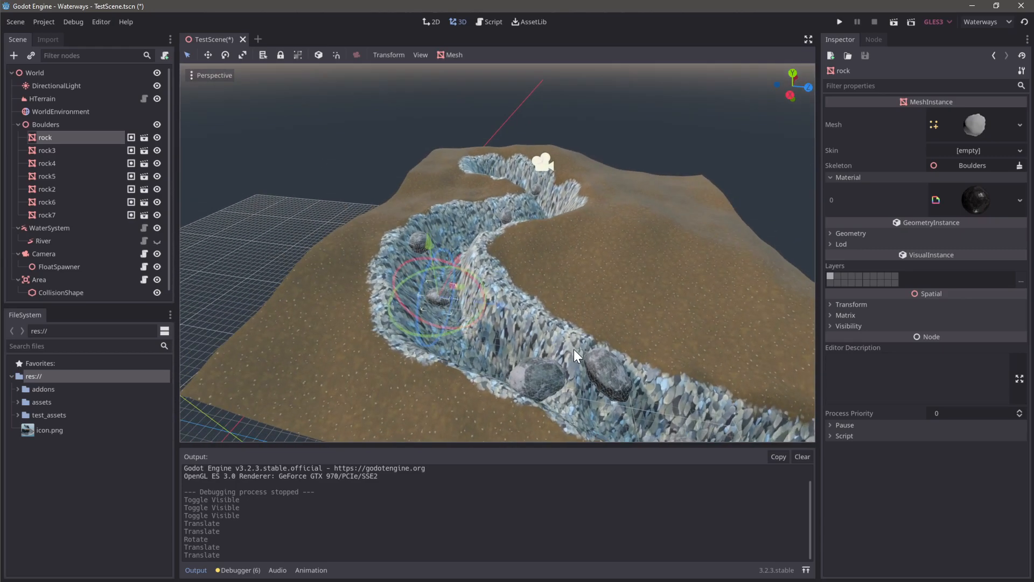
{"action": "left_click_drag", "start_coordinate": [577, 355], "coordinate": [409, 297]}
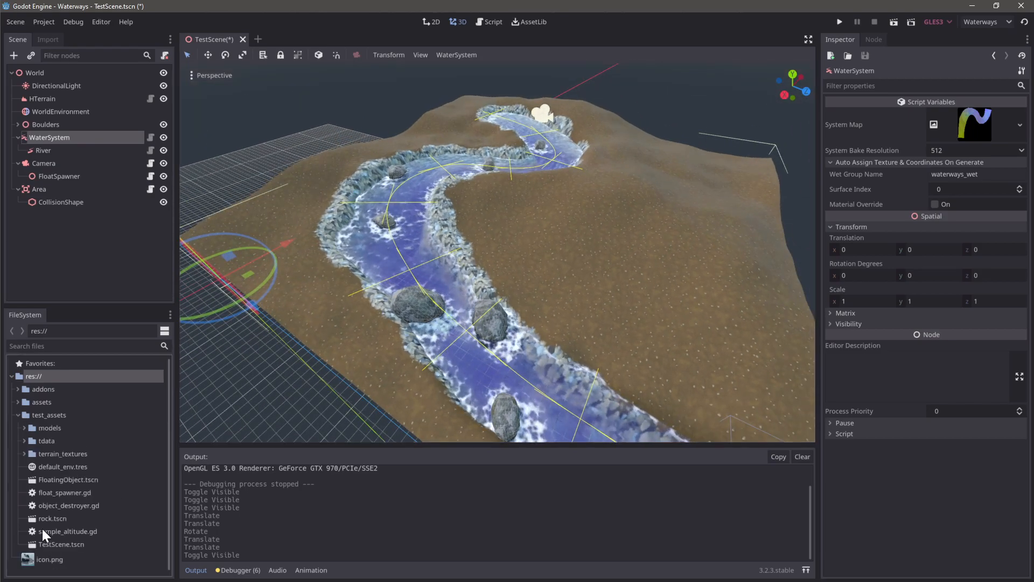
Step: Open FloatingObject.tscn from test_assets, then return to the TestScene river view
{"action": "left_click", "coordinate": [65, 492]}
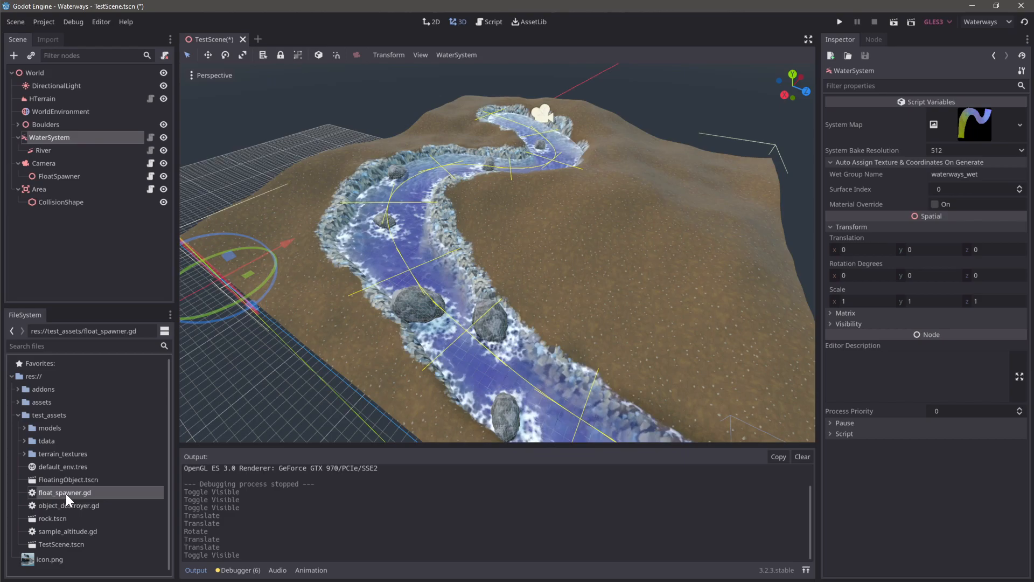
{"action": "left_click", "coordinate": [68, 479]}
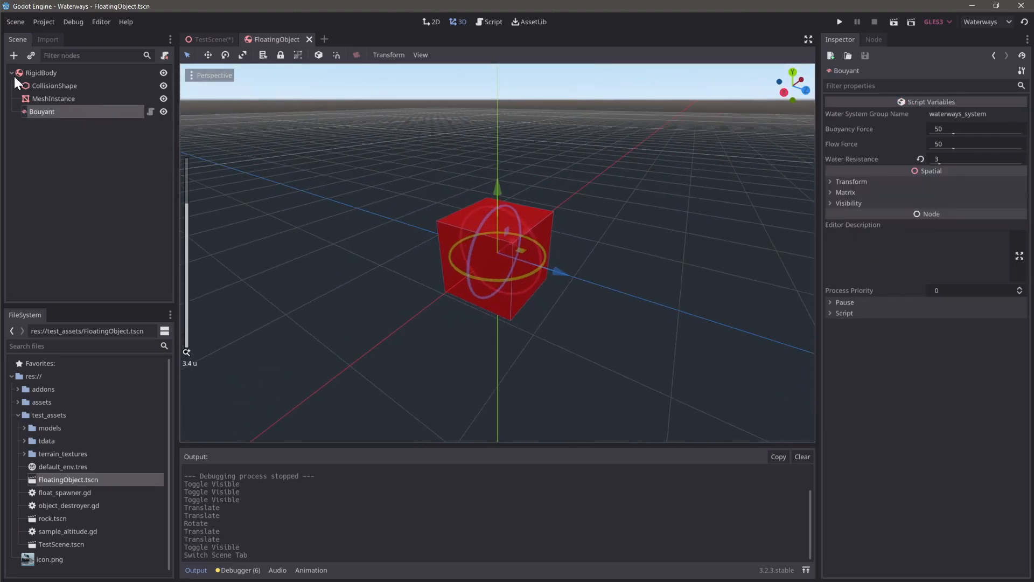
{"action": "mouse_move", "coordinate": [53, 102]}
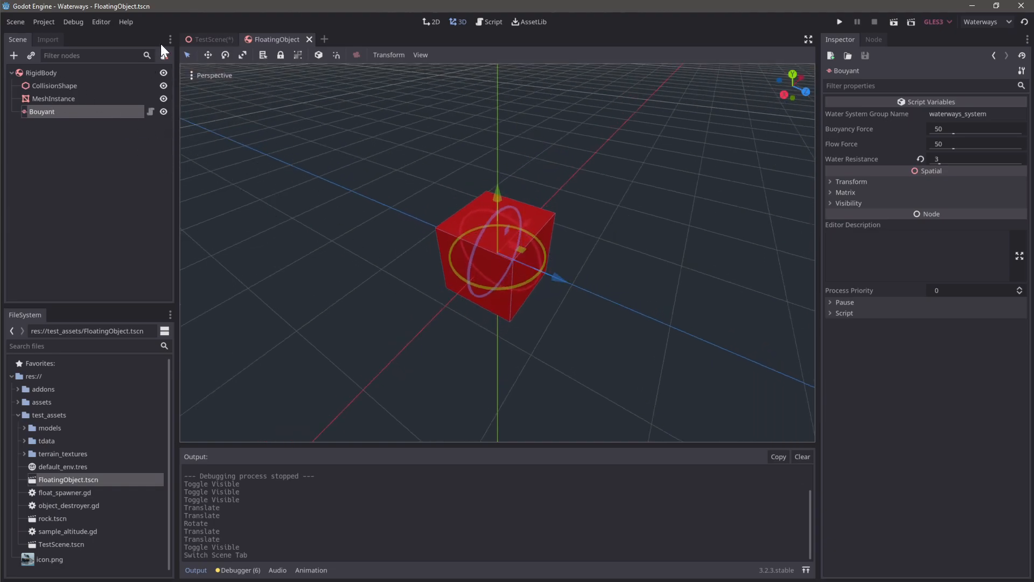
{"action": "left_click", "coordinate": [210, 39]}
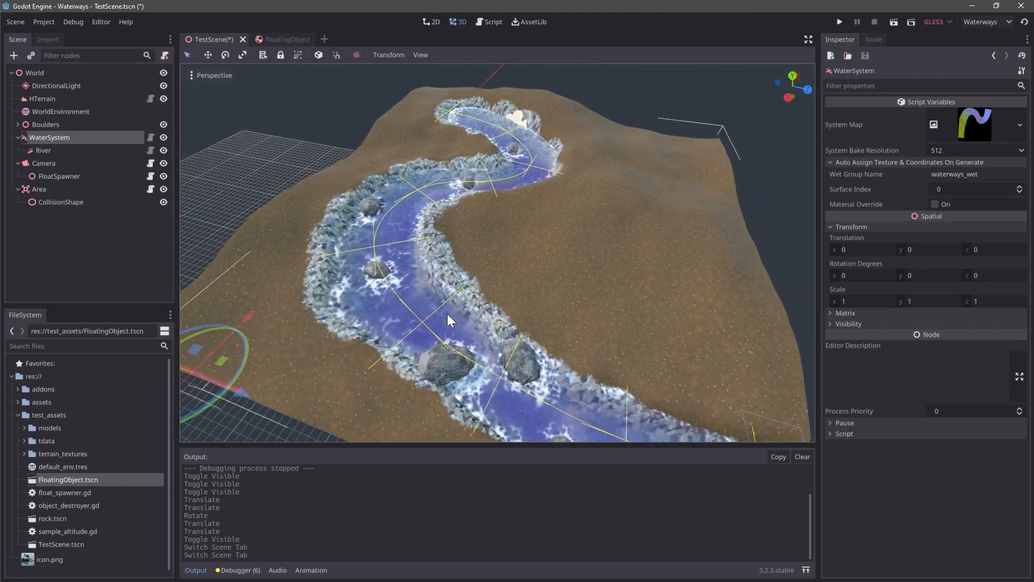